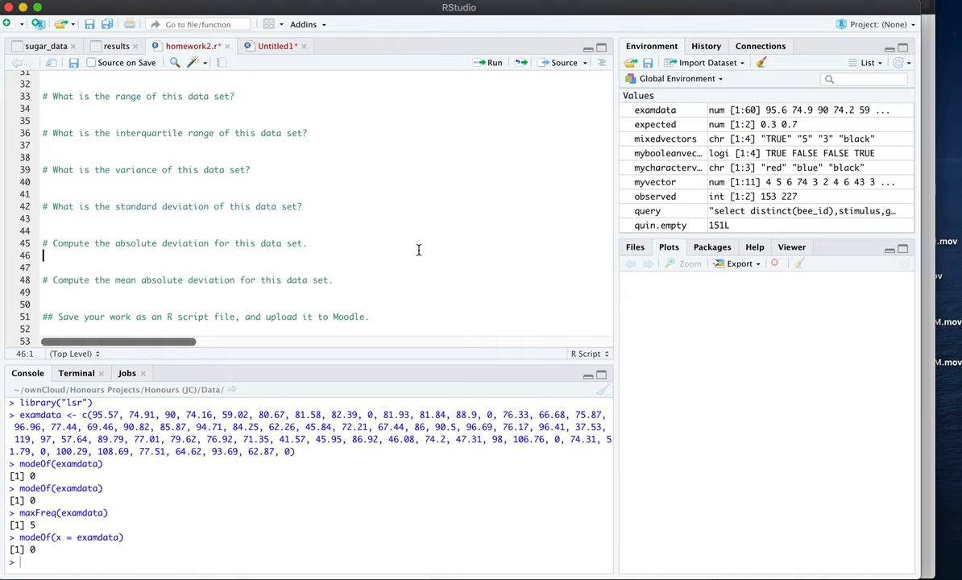
{"action": "mouse_move", "coordinate": [449, 260]}
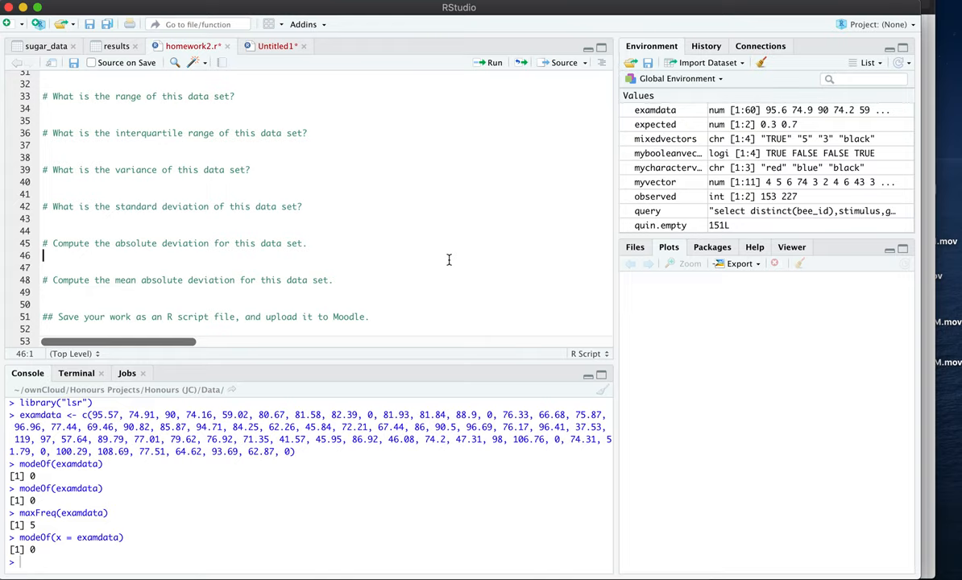
Step: Add 'examdata' on line 47 and run it to print all 60 exam scores
{"action": "type", "text": "examdata"}
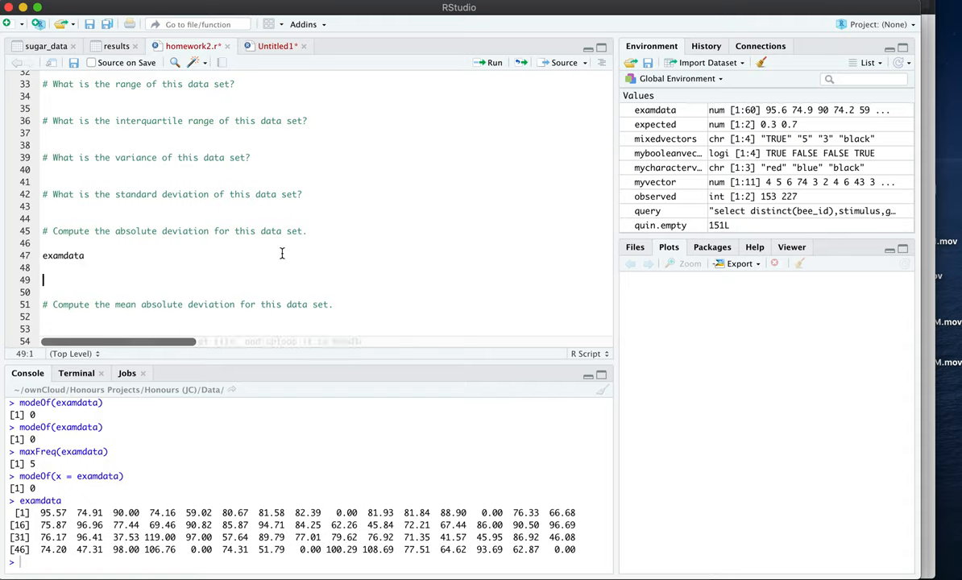
Step: Add mean(examdata) on line 49 and run it, returning 71.48833
{"action": "type", "text": "mean(examdata"}
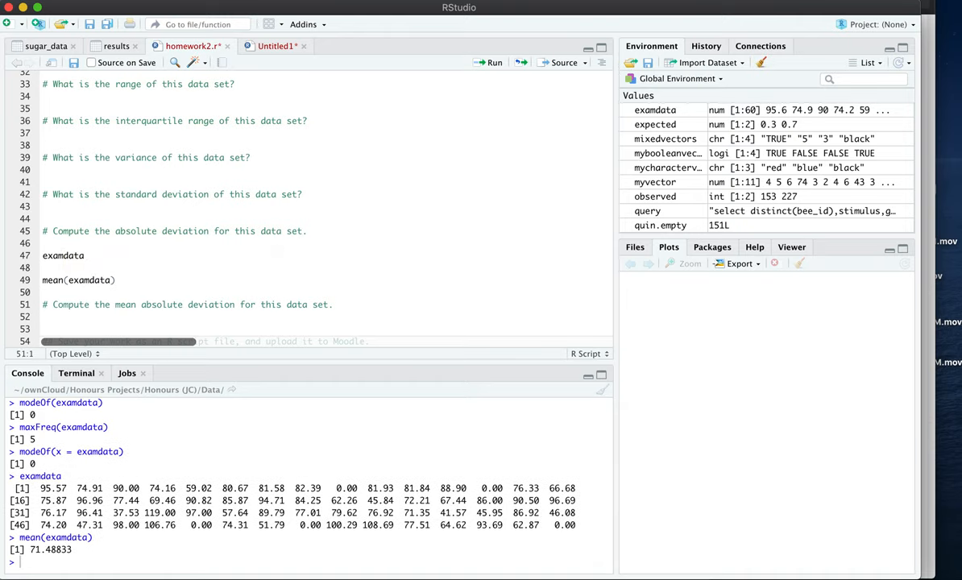
{"action": "left_click", "coordinate": [116, 280]}
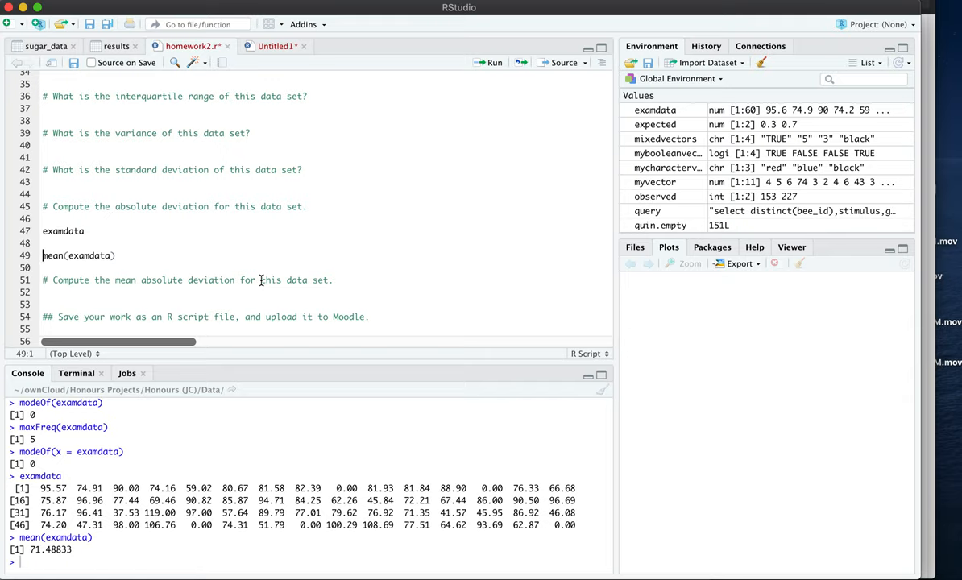
Step: Change line 49 to 'examdata - mean(examdata)' and run it to list the 60 deviations
{"action": "type", "text": "examdata -"}
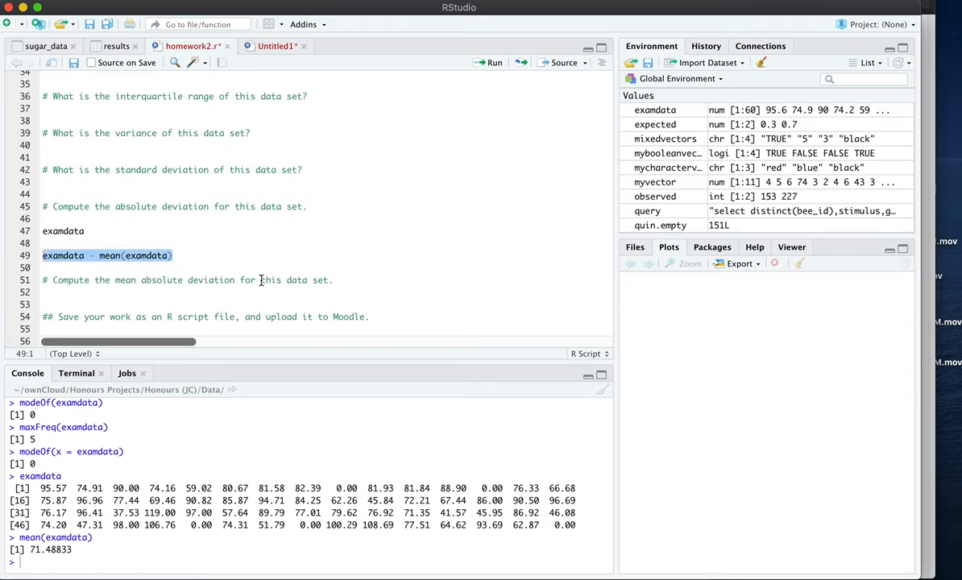
{"action": "left_click", "coordinate": [495, 62]}
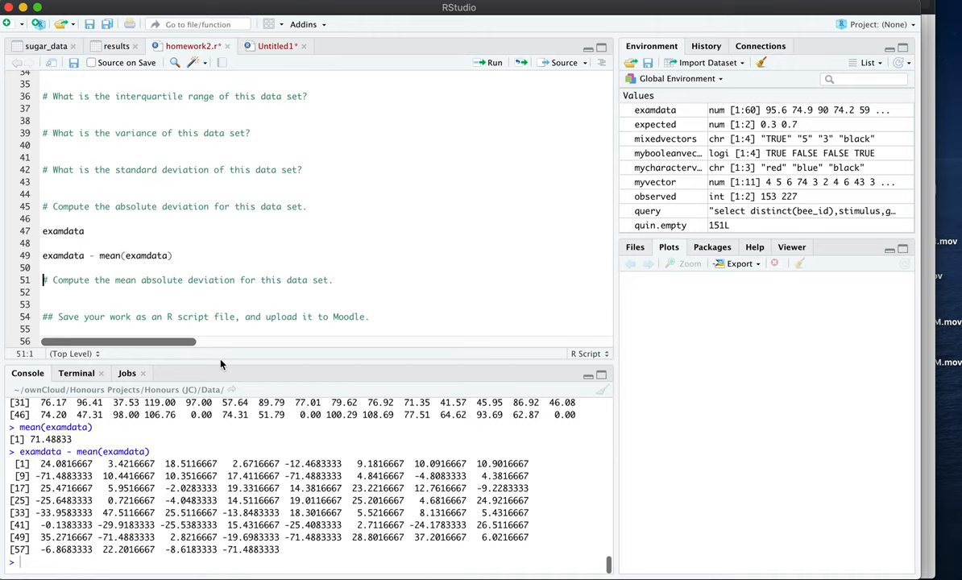
{"action": "left_click_drag", "start_coordinate": [40, 463], "coordinate": [278, 528]}
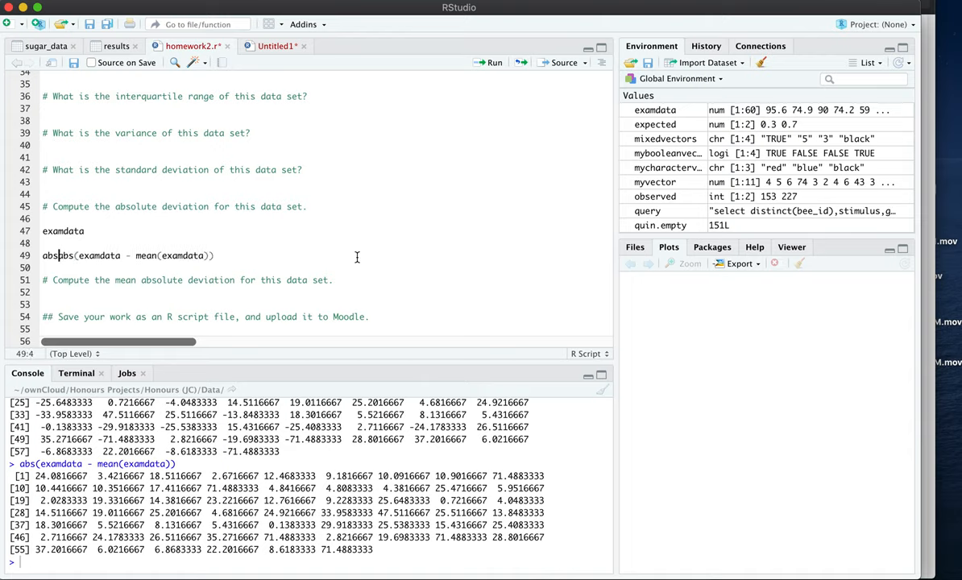
Step: Prefix line 49 with 'absdev <- ' and run it to store absdev in the environment
{"action": "type", "text": "absdev <-"}
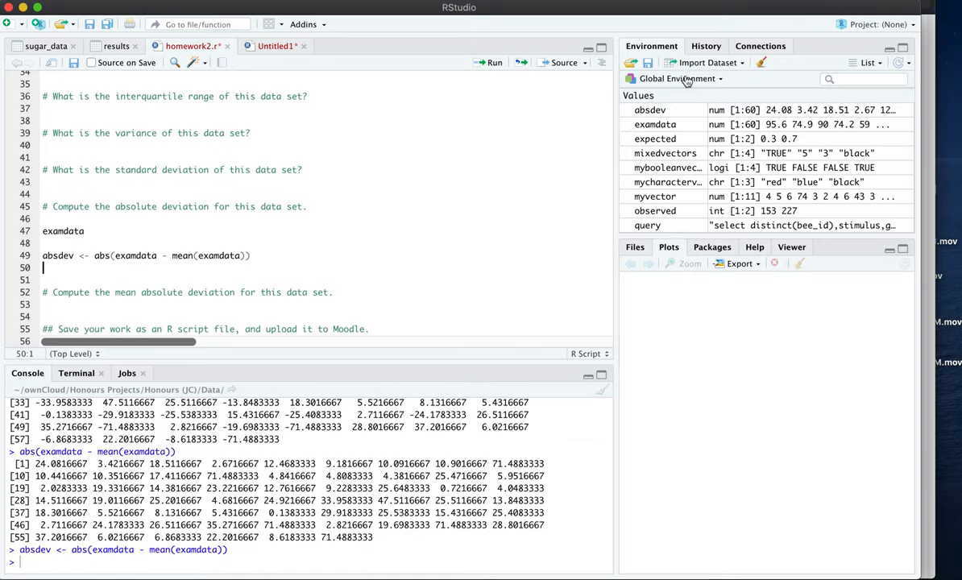
{"action": "type", "text": "abs"}
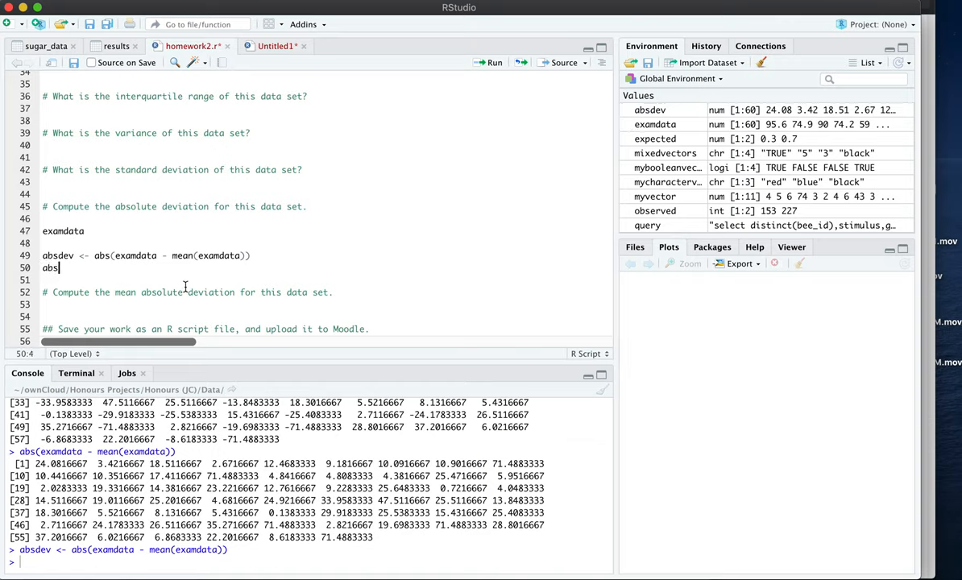